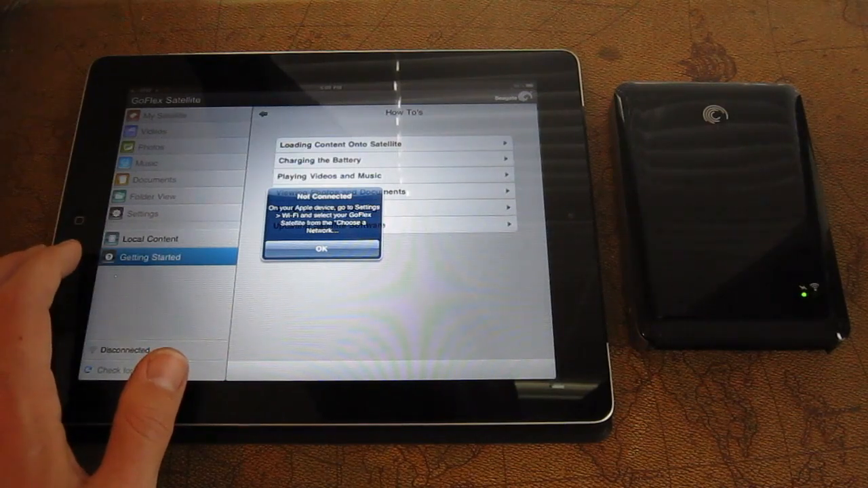
- Dismiss the Not Connected alert and join the GoFlex Satellite Wi-Fi network
{"action": "left_click", "coordinate": [323, 249]}
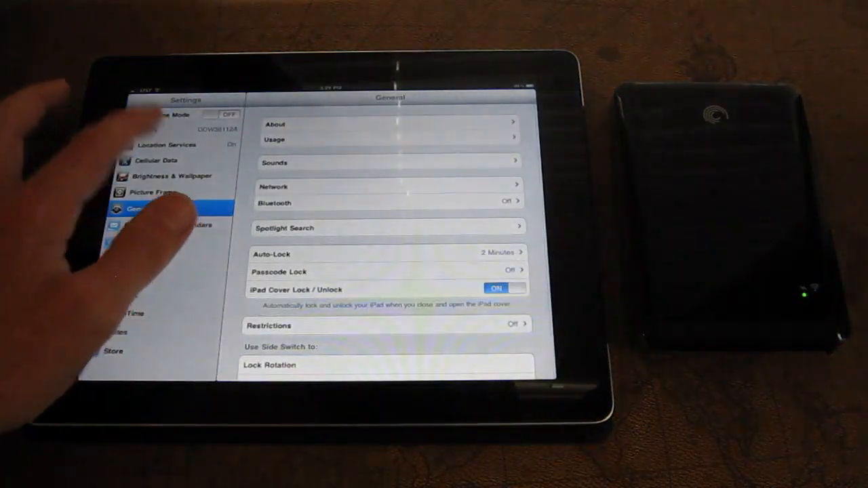
{"action": "left_click", "coordinate": [170, 129]}
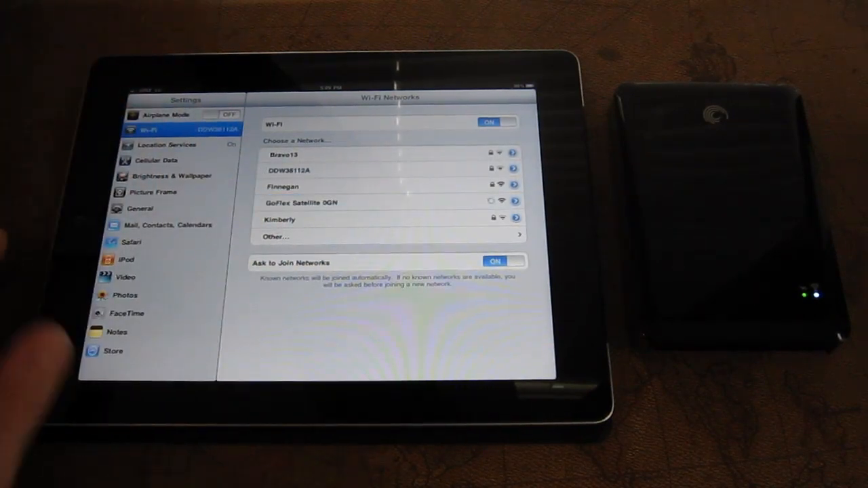
{"action": "left_click", "coordinate": [301, 202]}
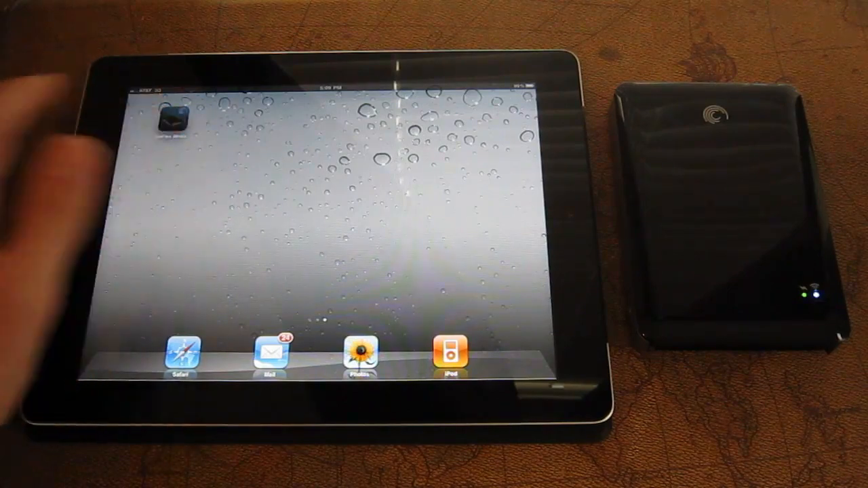
- Launch the GoFlex Satellite app and show the My Satellite content overview
{"action": "left_click", "coordinate": [171, 122]}
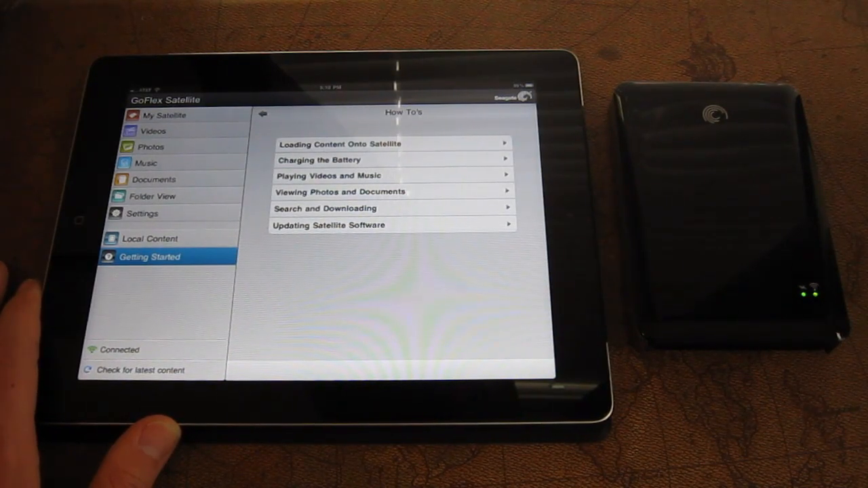
{"action": "left_click", "coordinate": [166, 114]}
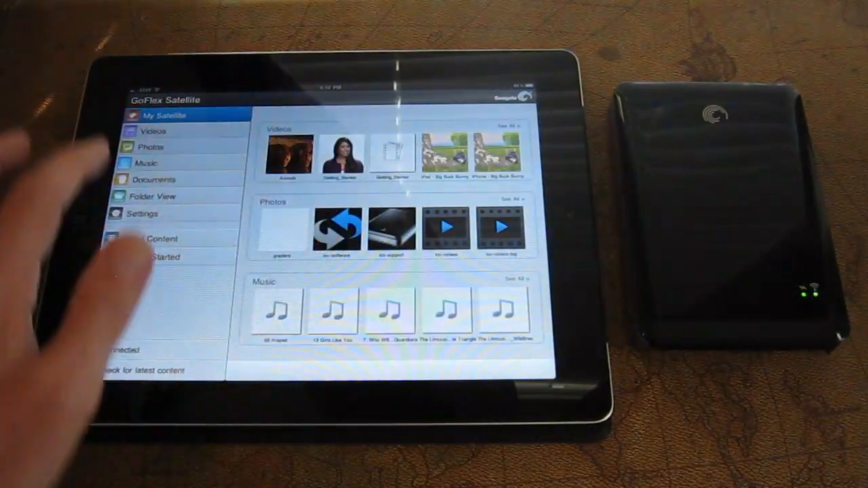
- Show the Videos list with each file's format and size
{"action": "left_click", "coordinate": [153, 131]}
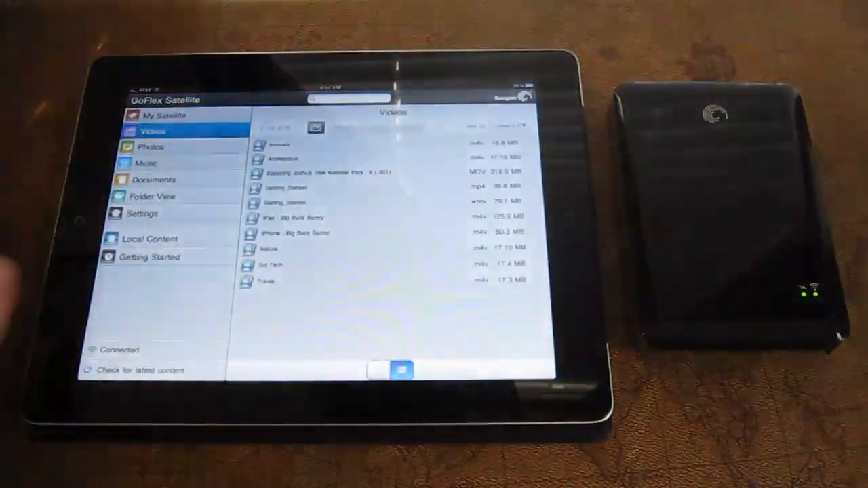
- View the 02 Sample photo full-screen, then show all photos as thumbnails
{"action": "left_click", "coordinate": [151, 147]}
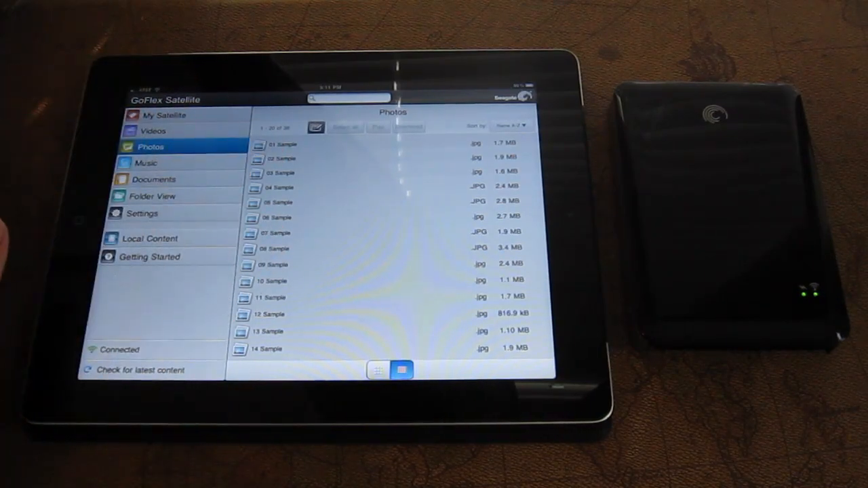
{"action": "left_click", "coordinate": [278, 157]}
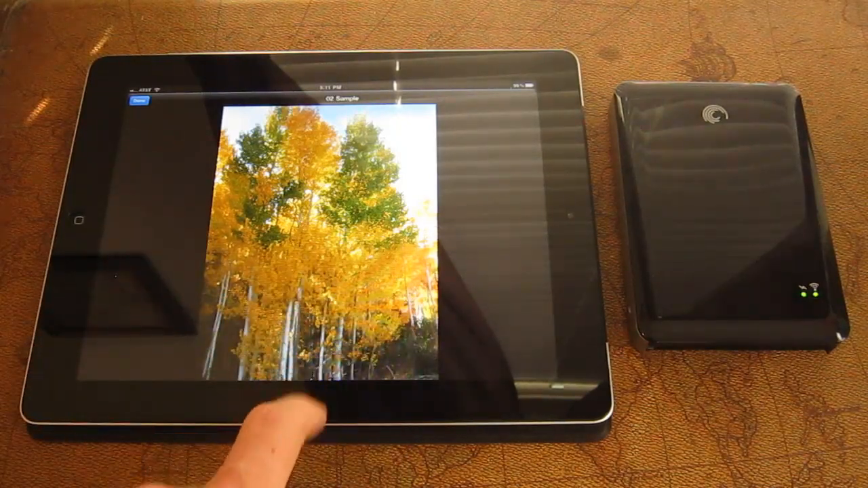
{"action": "left_click", "coordinate": [138, 102]}
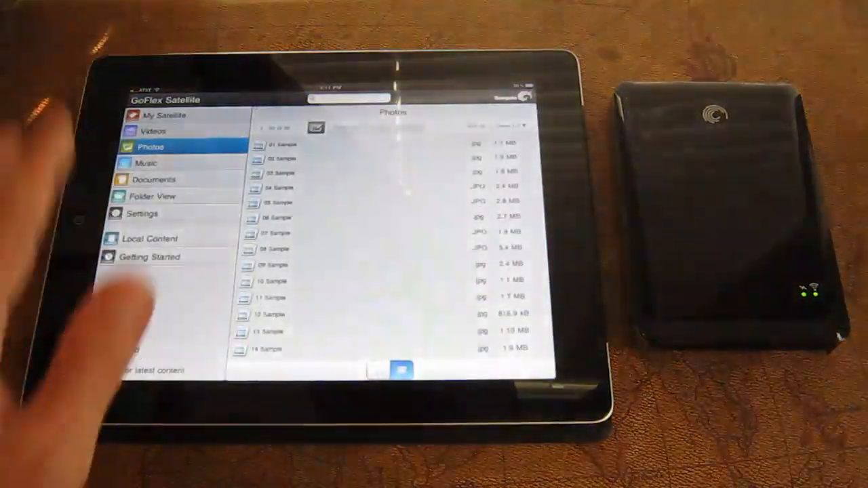
{"action": "left_click", "coordinate": [392, 369]}
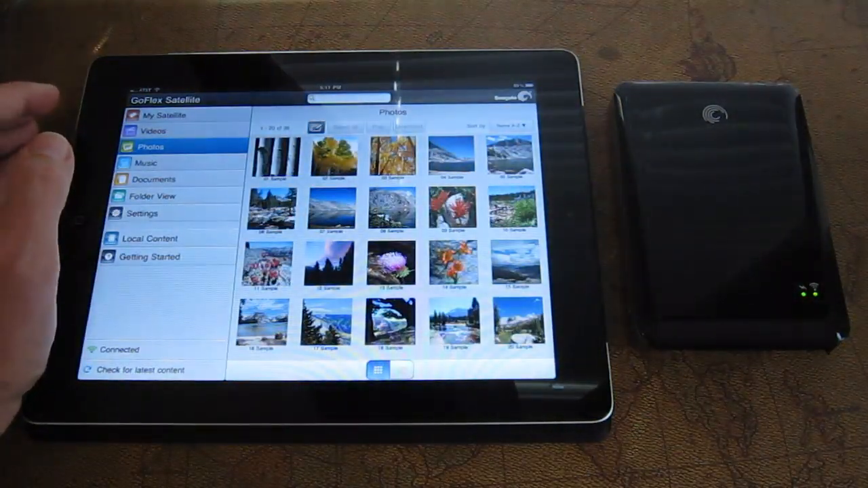
- Browse the music tracks and Sort by choices, then list the three HTML documents
{"action": "left_click", "coordinate": [146, 163]}
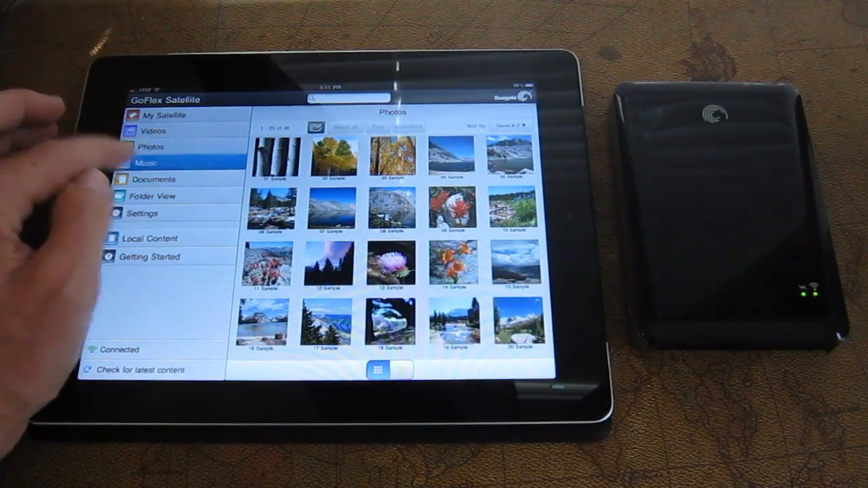
{"action": "left_click", "coordinate": [147, 163]}
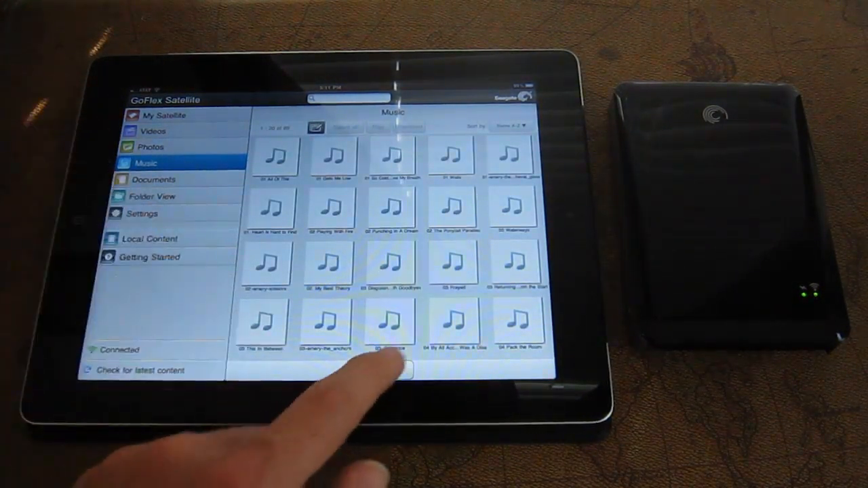
{"action": "left_click", "coordinate": [505, 126]}
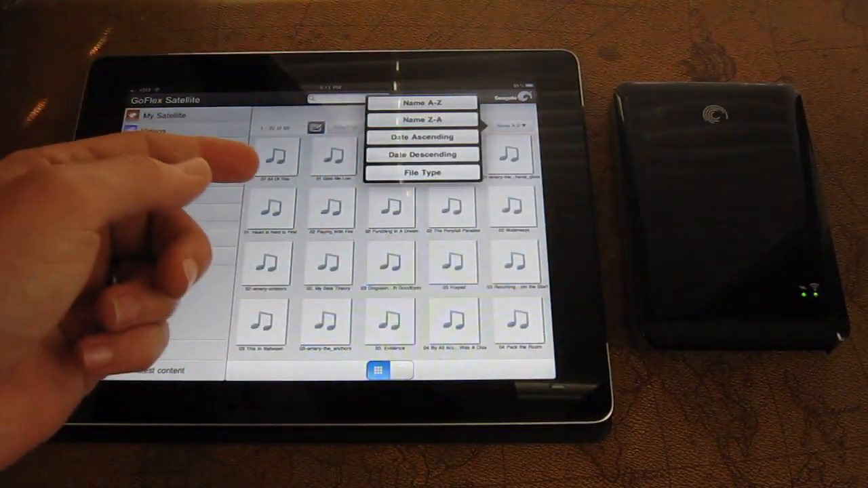
{"action": "left_click", "coordinate": [421, 102]}
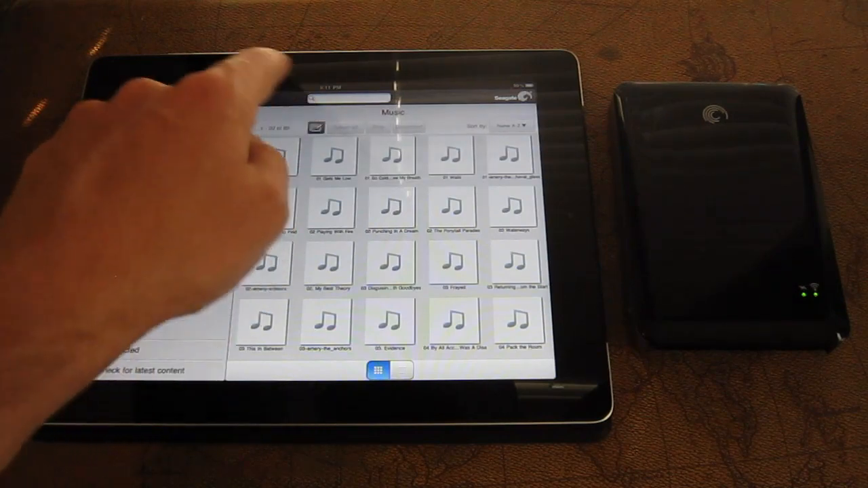
{"action": "left_click", "coordinate": [404, 370]}
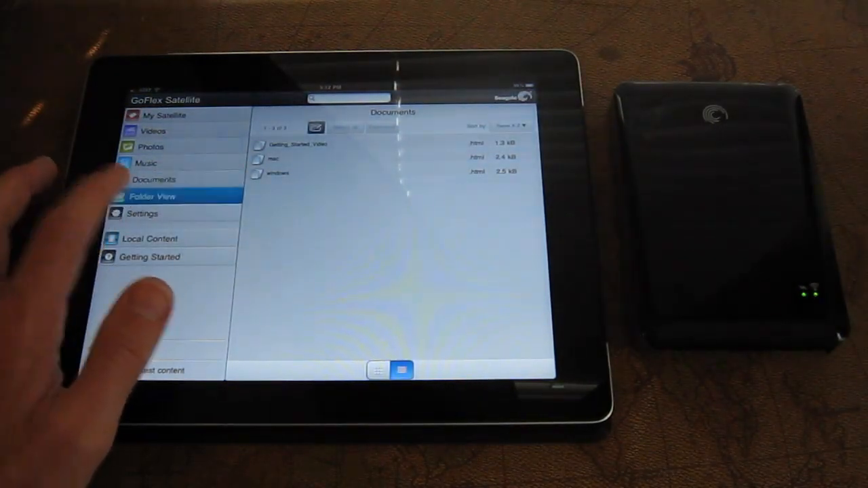
- In Folder View, drill into Music > Emery - The Question, then show the drive's Settings page
{"action": "left_click", "coordinate": [152, 195]}
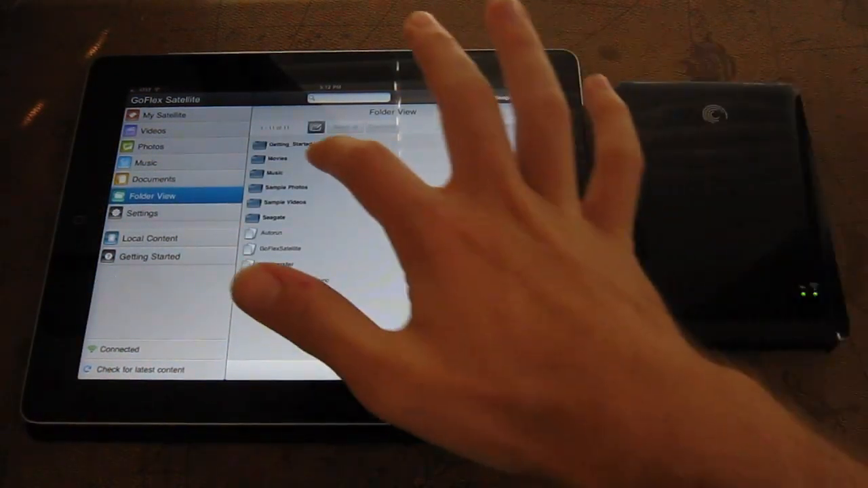
{"action": "left_click", "coordinate": [285, 187]}
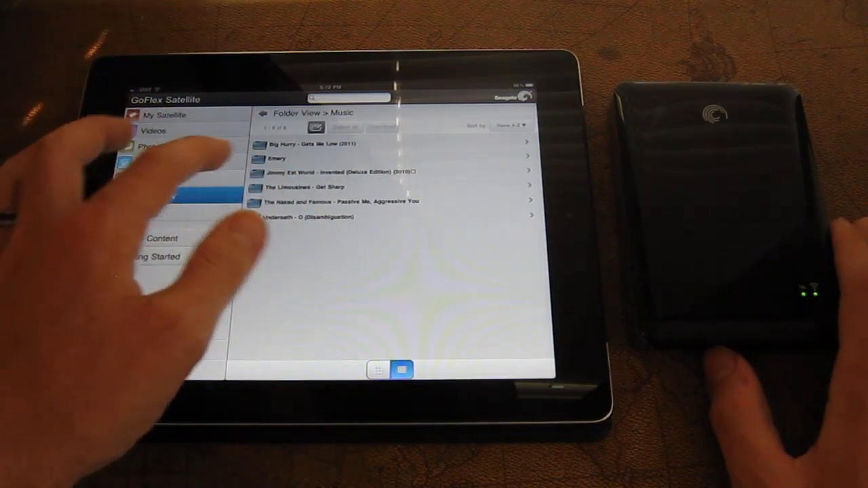
{"action": "left_click", "coordinate": [277, 158]}
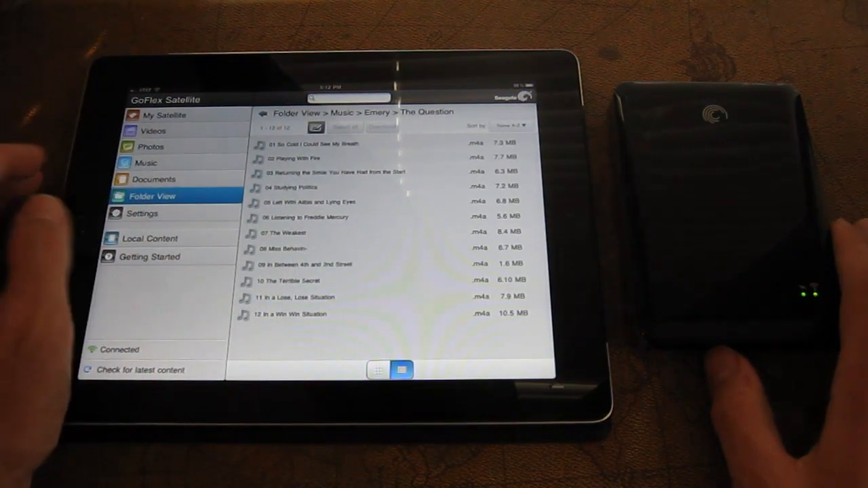
{"action": "left_click", "coordinate": [141, 213]}
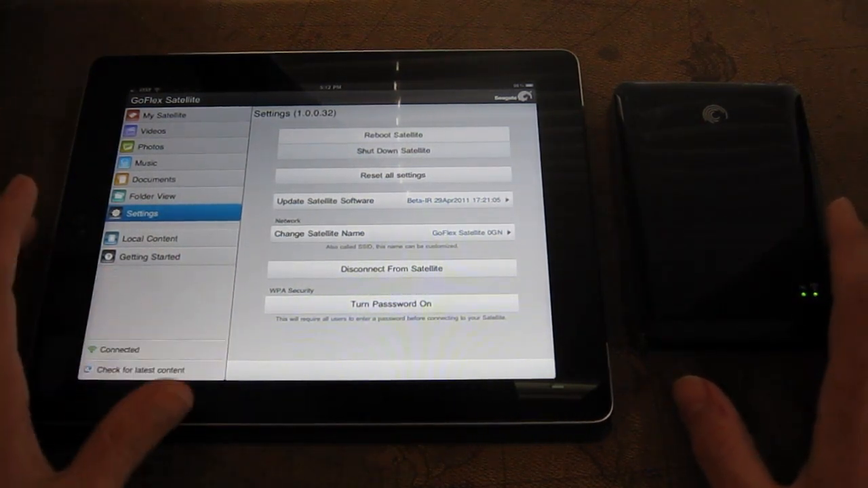
- Show the iPad's Local Content folders, then return to the home screen
{"action": "left_click", "coordinate": [149, 239]}
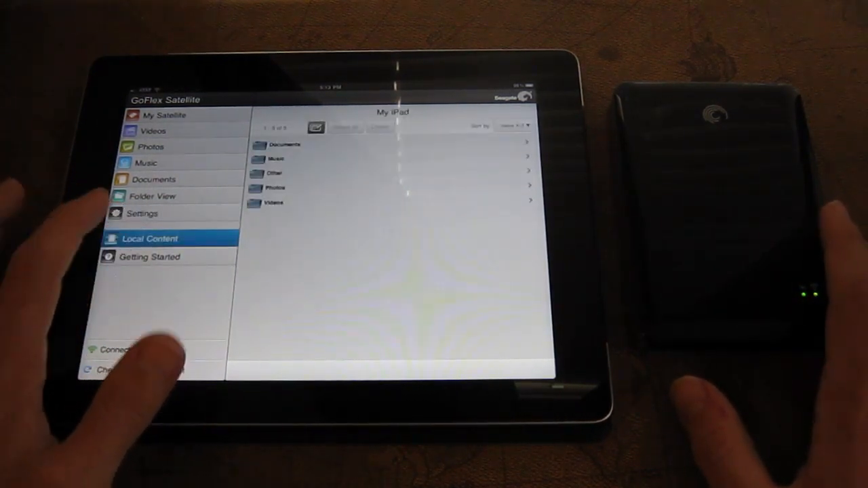
{"action": "left_click", "coordinate": [274, 157]}
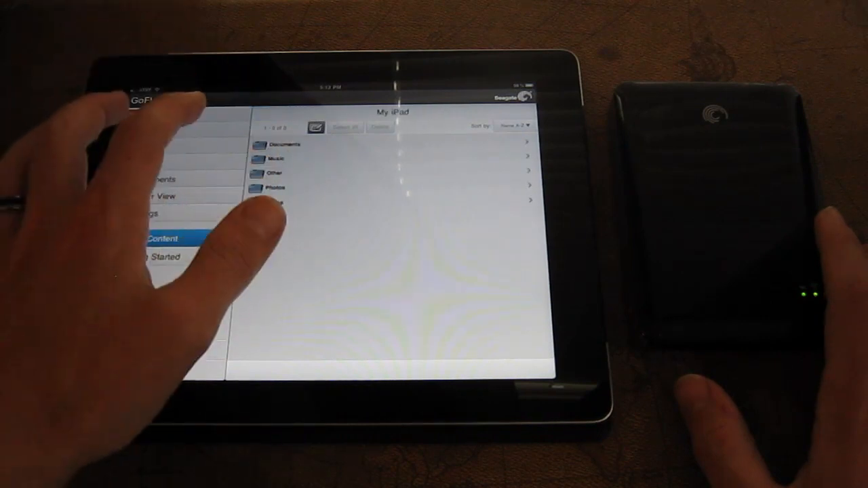
{"action": "left_click", "coordinate": [276, 187]}
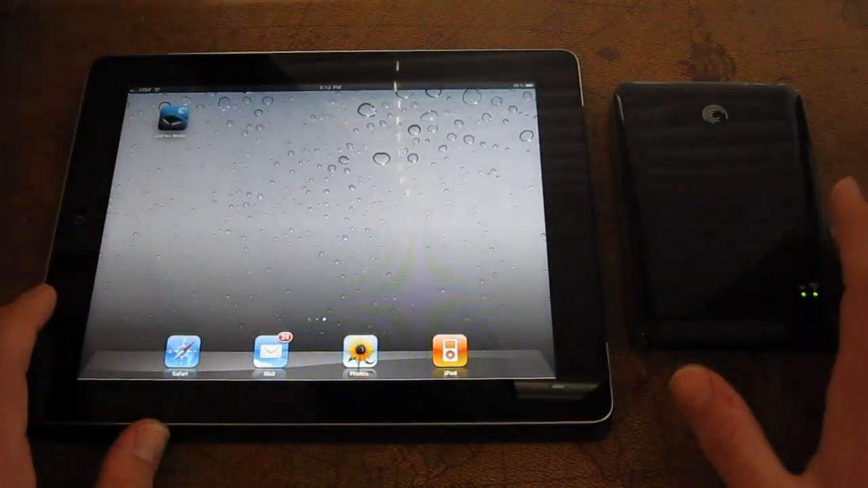
- Visit Safari briefly, then reopen GoFlex Satellite on its Local Content folders
{"action": "left_click", "coordinate": [182, 356]}
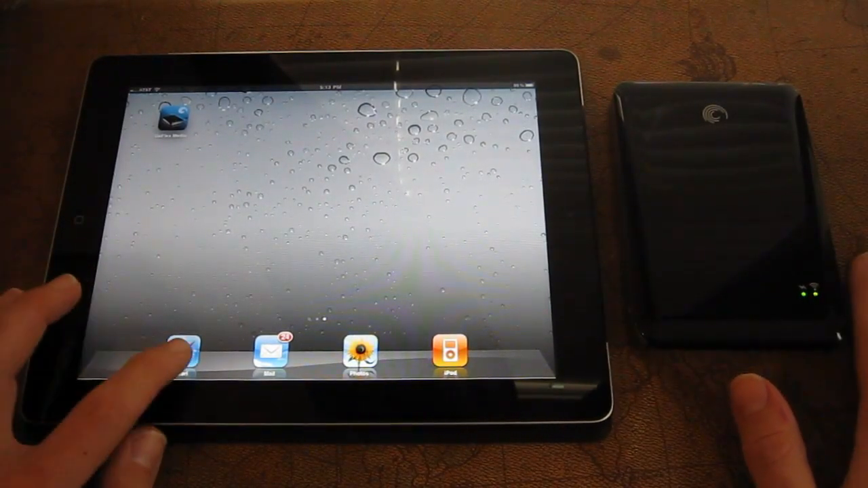
{"action": "left_click", "coordinate": [183, 353]}
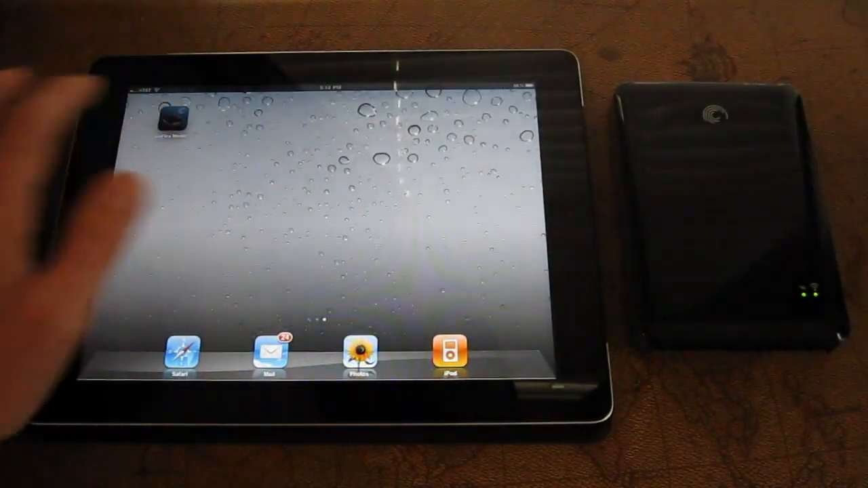
{"action": "left_click", "coordinate": [171, 122]}
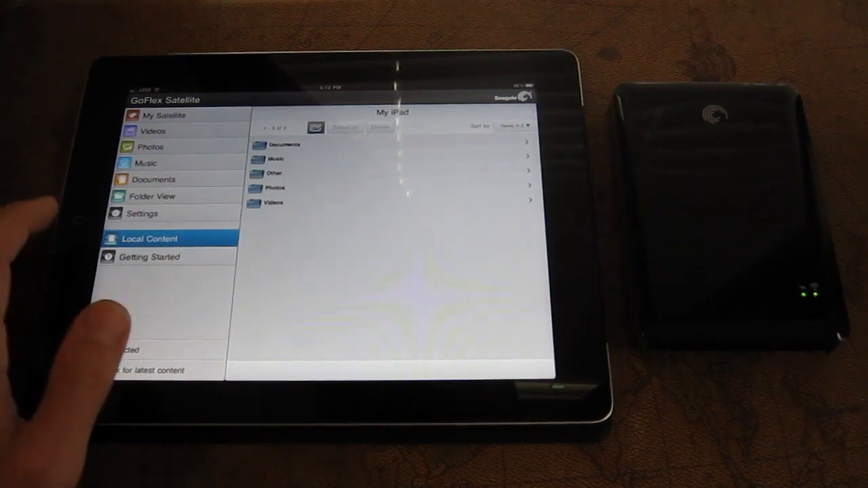
{"action": "mouse_move", "coordinate": [101, 319]}
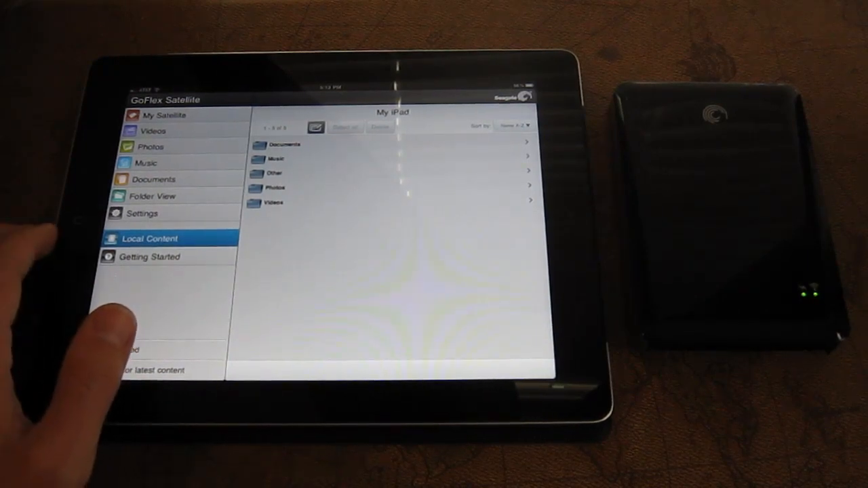